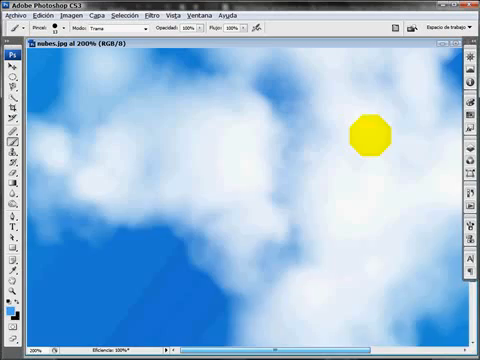
Step: Create a new 1000 by 100 pixel document with a transparent background
left_click_drag(358, 130, 70, 140)
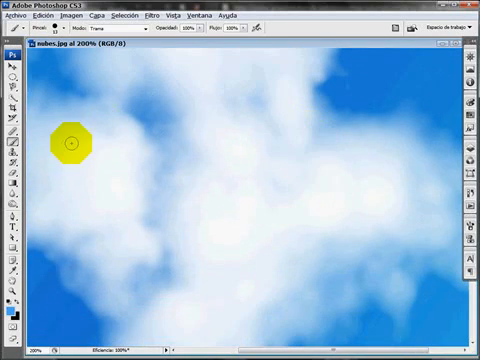
key("ctrl+n")
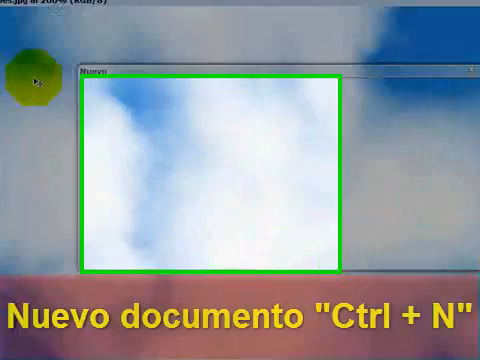
key("ctrl+n")
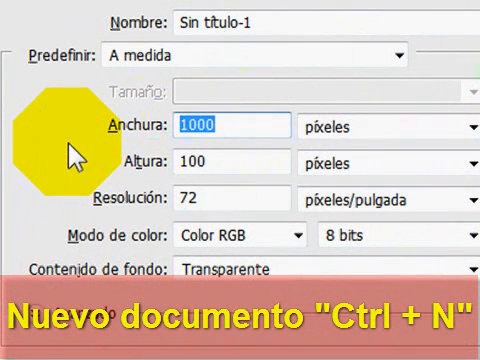
type("70")
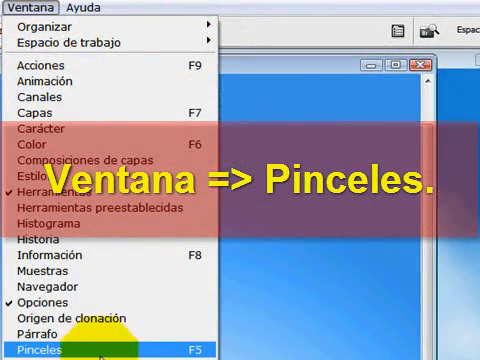
Step: Enable Shape Dynamics, Scattering, Texture, Other Dynamics and Smoothing for soft cloudy dabs
left_click(40, 352)
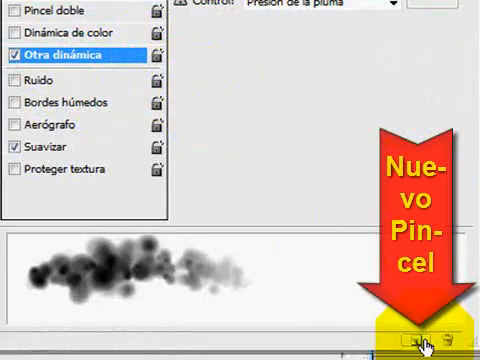
Step: Save the brush as a new preset named Nubes and choose it from the preset picker
left_click(420, 344)
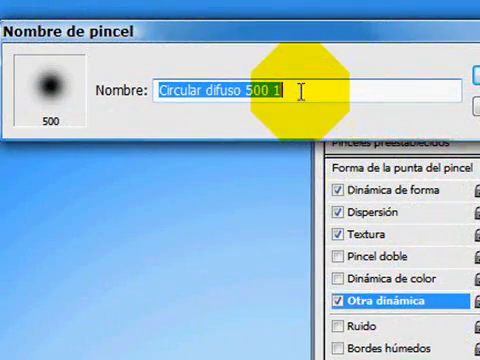
type("Nubes")
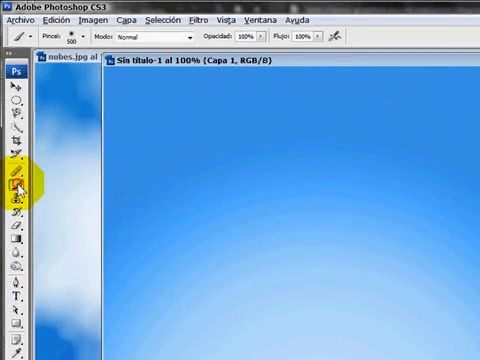
left_click(90, 36)
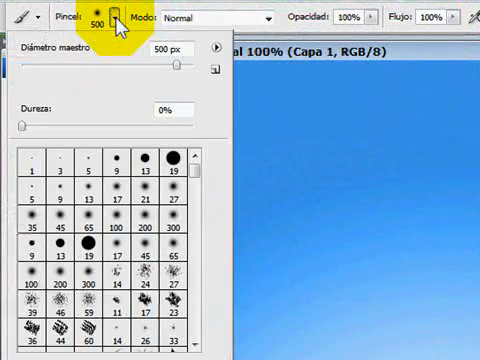